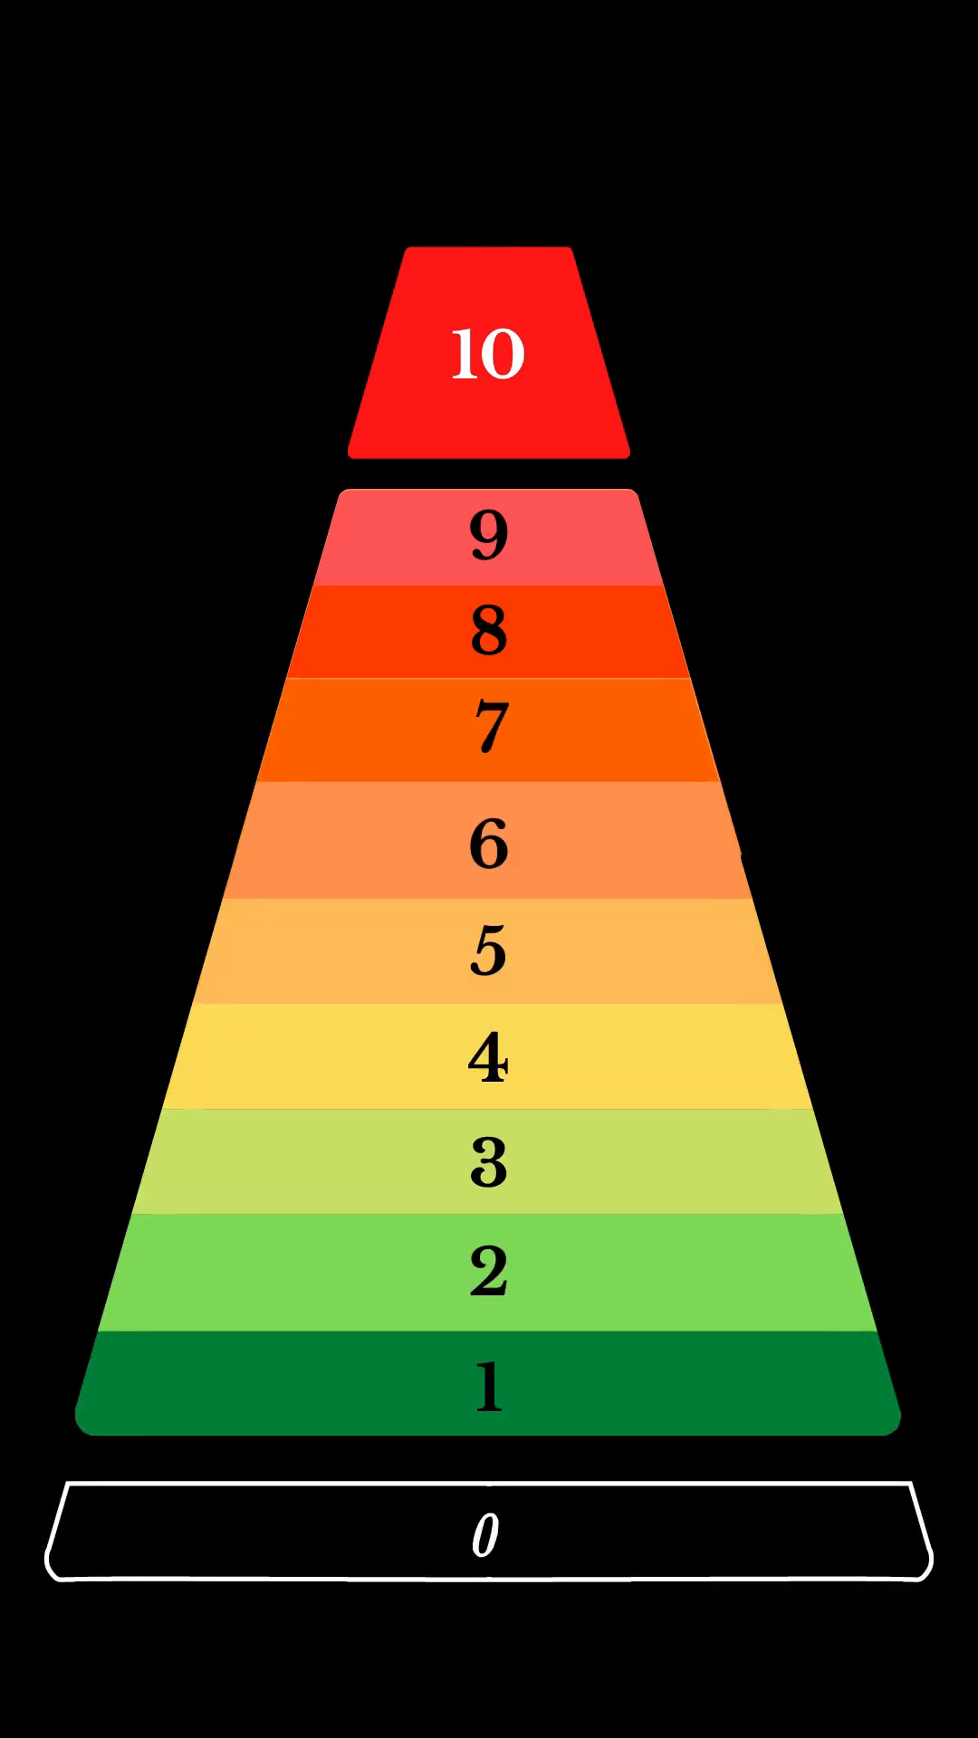
{"action": "left_click", "coordinate": [487, 358]}
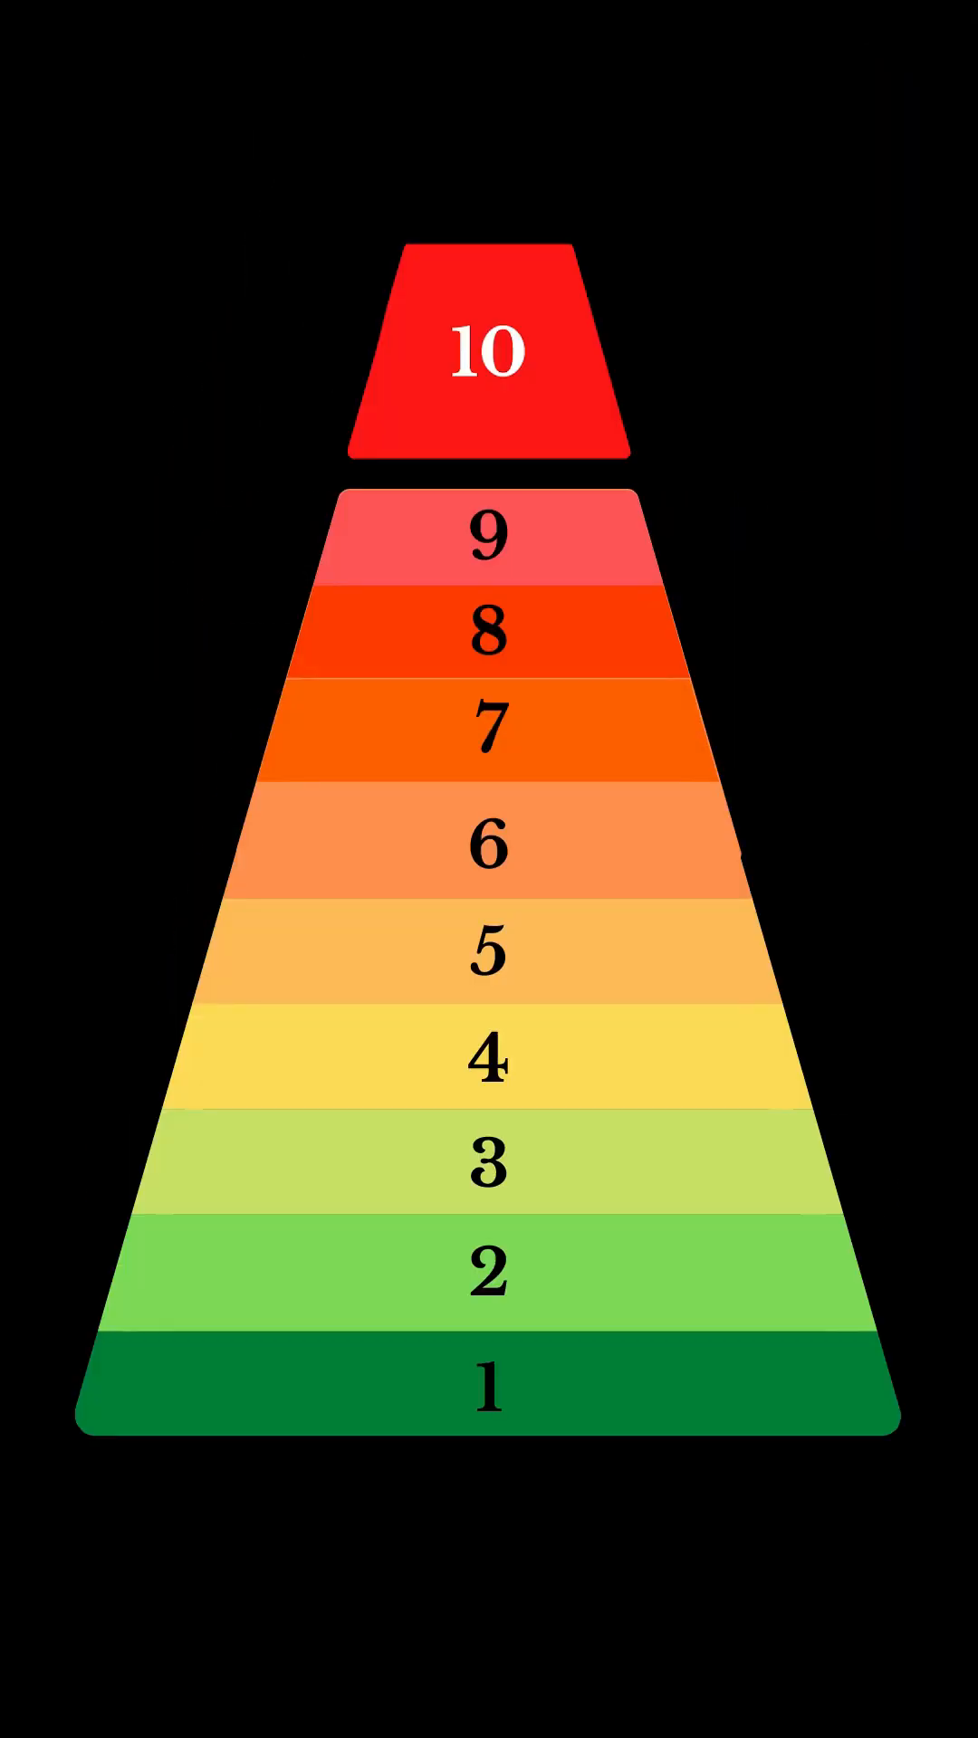
{"action": "left_click", "coordinate": [489, 371]}
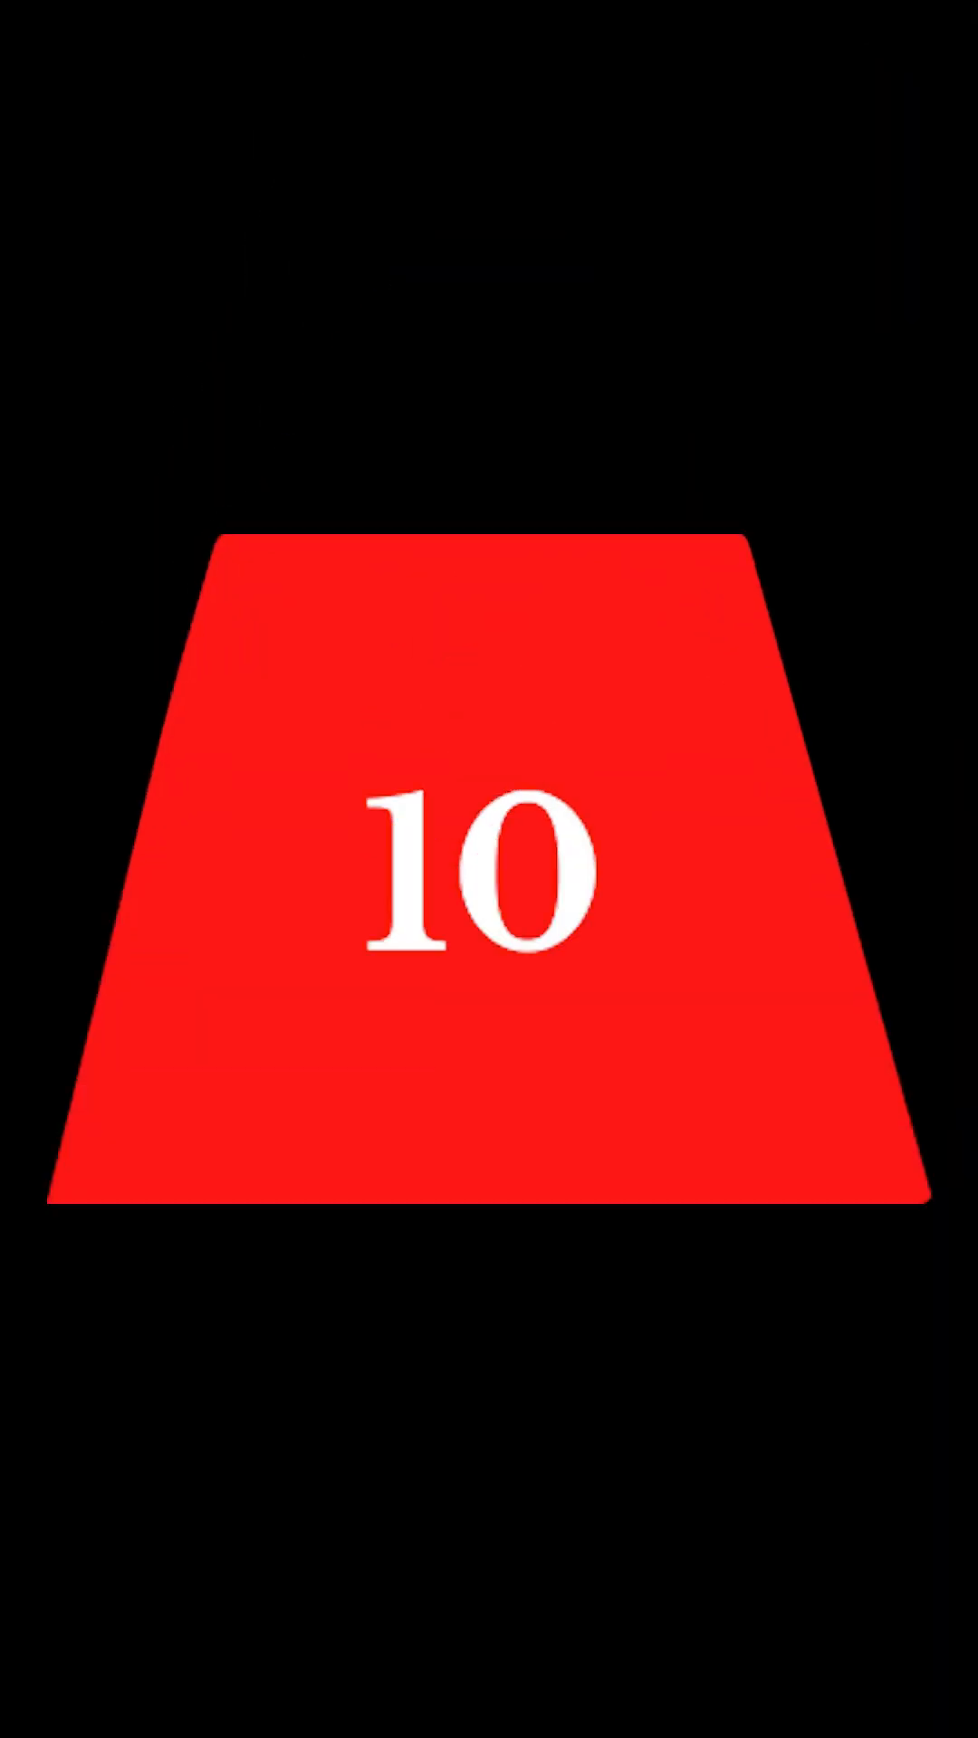